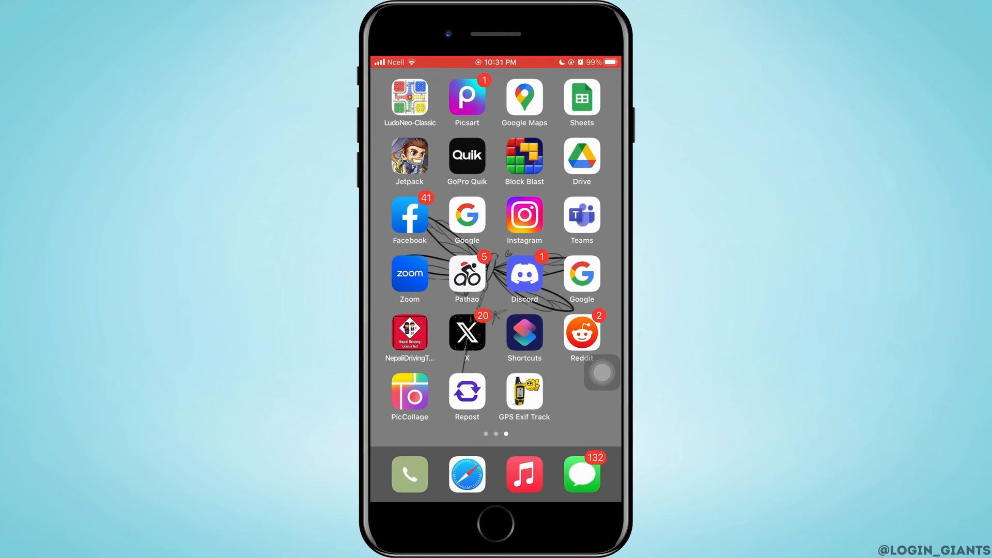
# Launch Discord on the phone and leave the open chat to reach the Direct Messages list
pyautogui.click(523, 273)
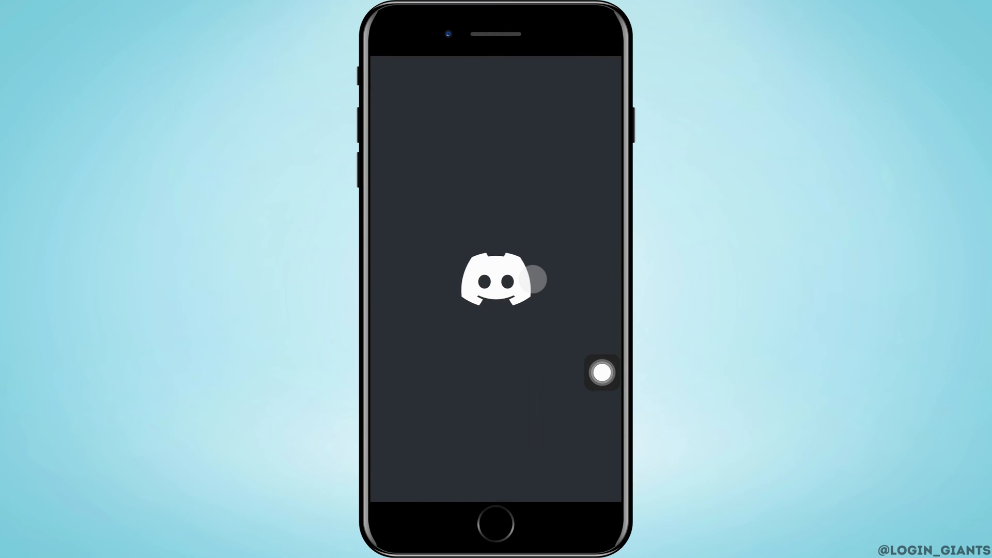
pyautogui.click(600, 373)
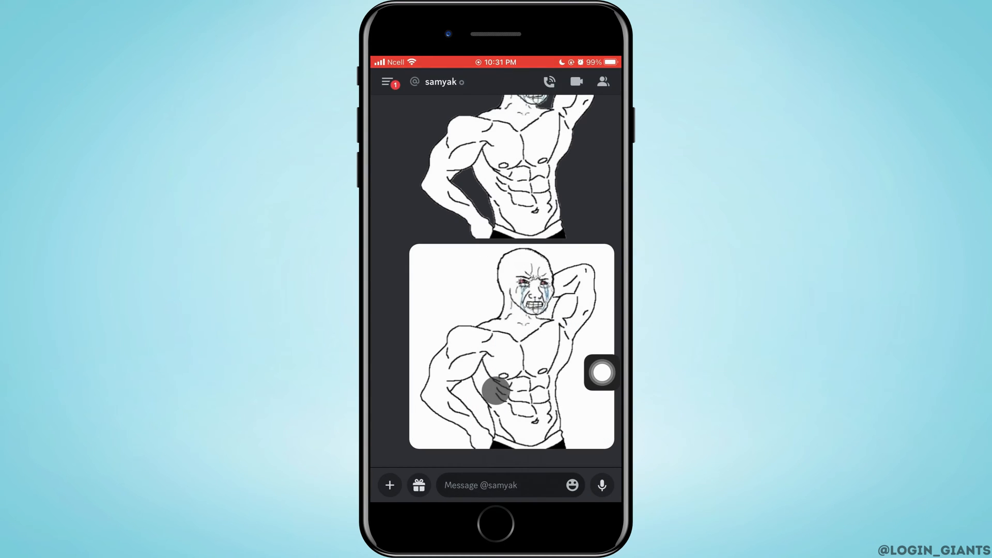
pyautogui.click(388, 82)
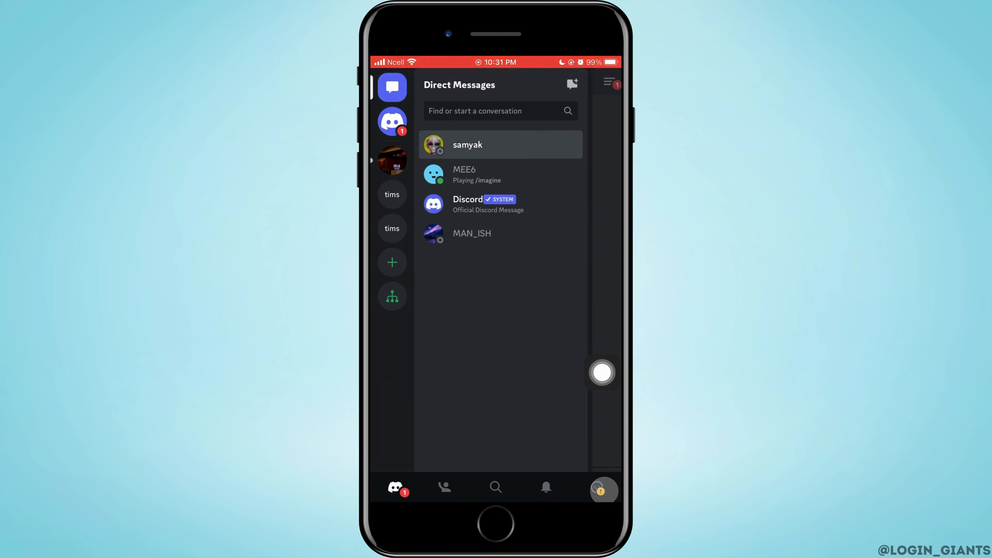
# From the profile tab, open Privacy & Safety and scroll through the message filter and server privacy options
pyautogui.click(598, 487)
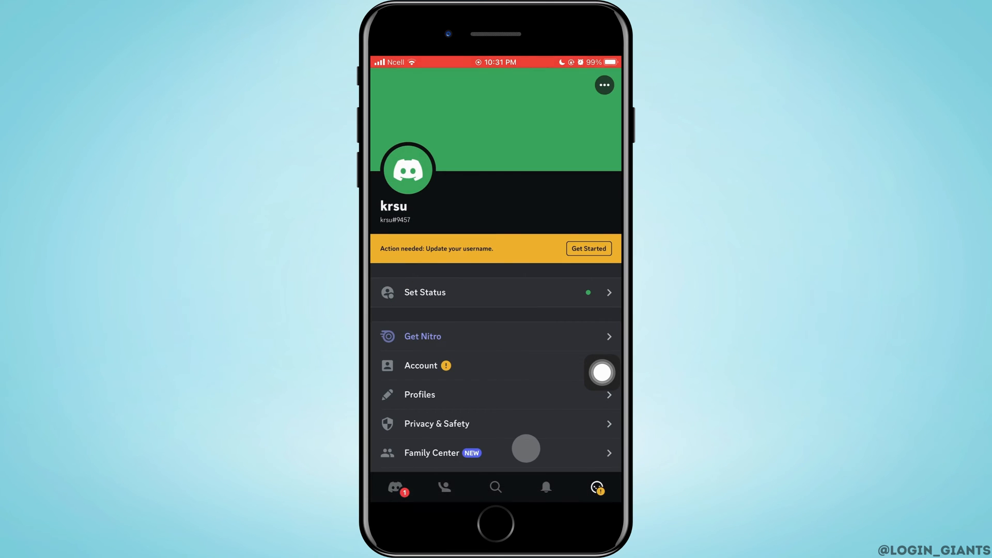
pyautogui.click(436, 423)
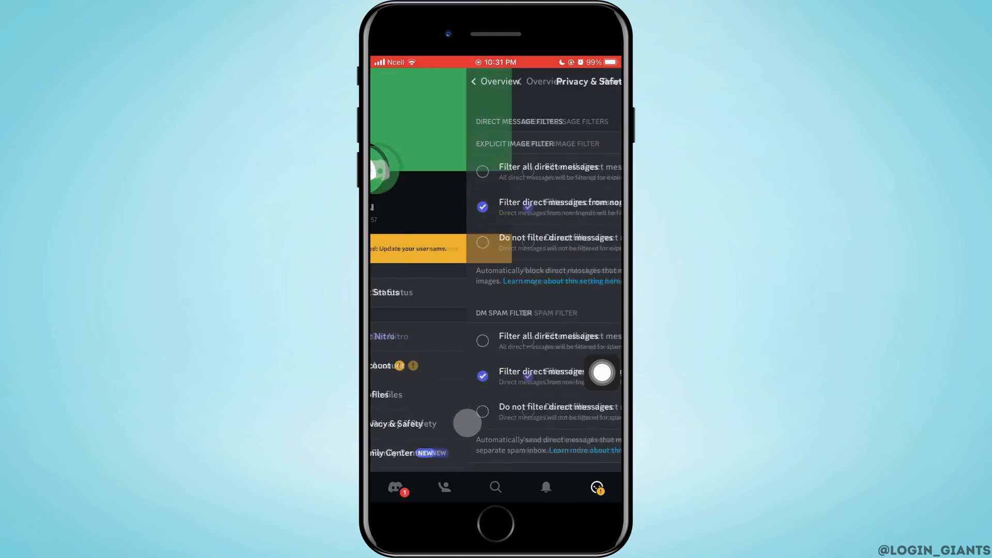
pyautogui.scroll(-3)
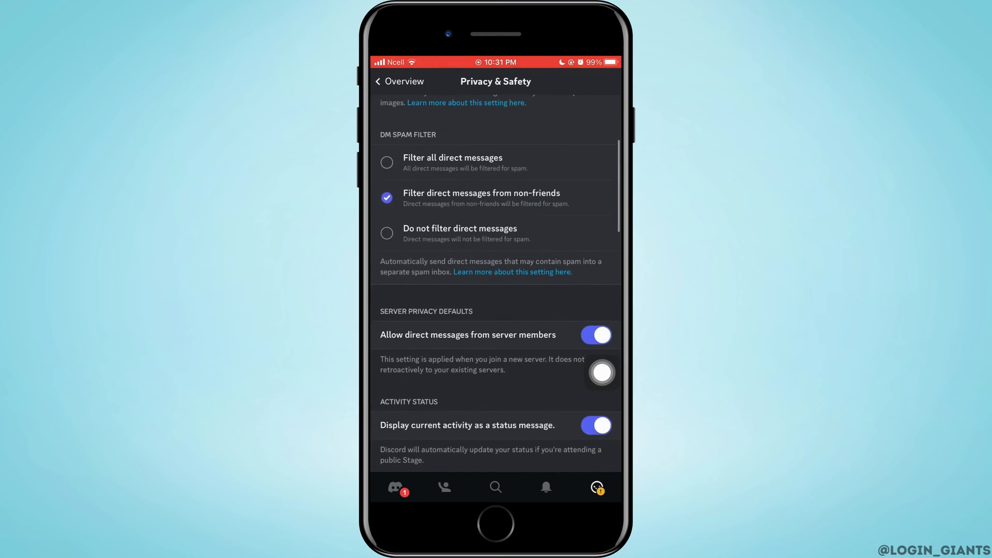
pyautogui.scroll(-3)
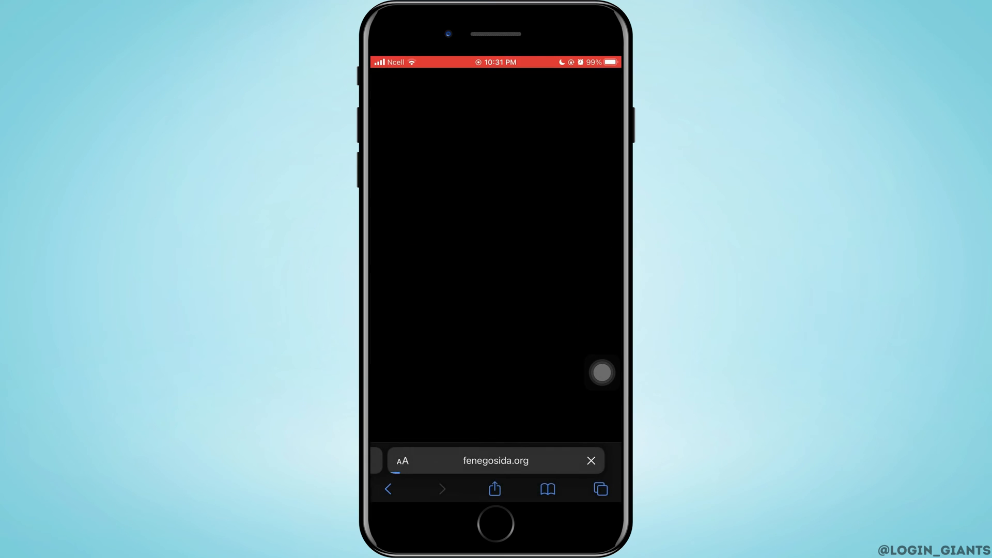
# Search Google for Discord in Safari and open the discordapp.com result
pyautogui.click(494, 459)
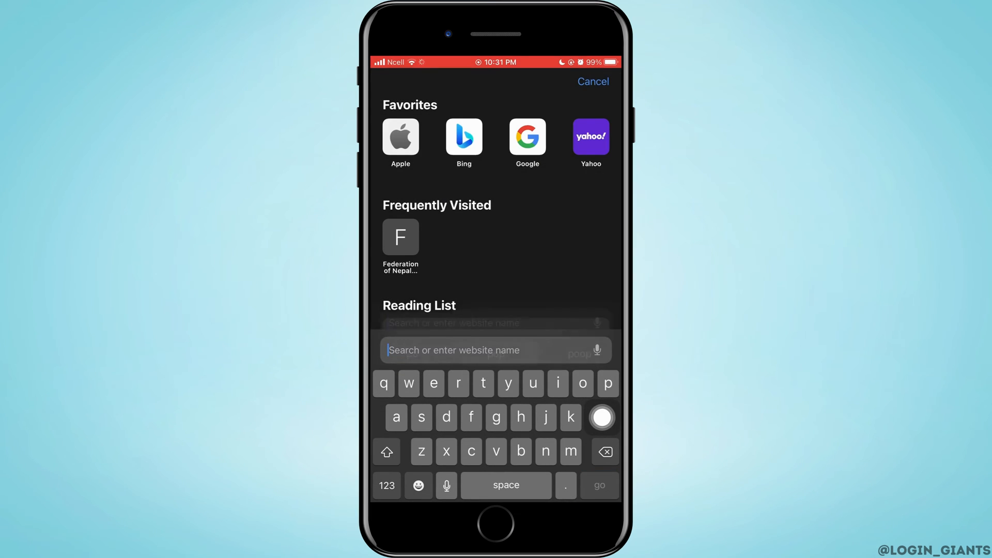
pyautogui.write('disney.com')
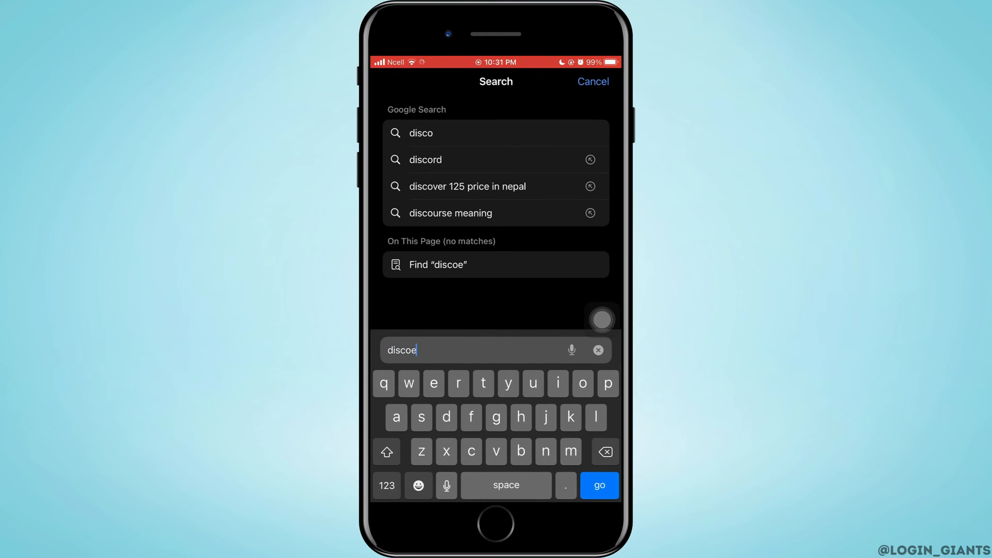
pyautogui.click(600, 319)
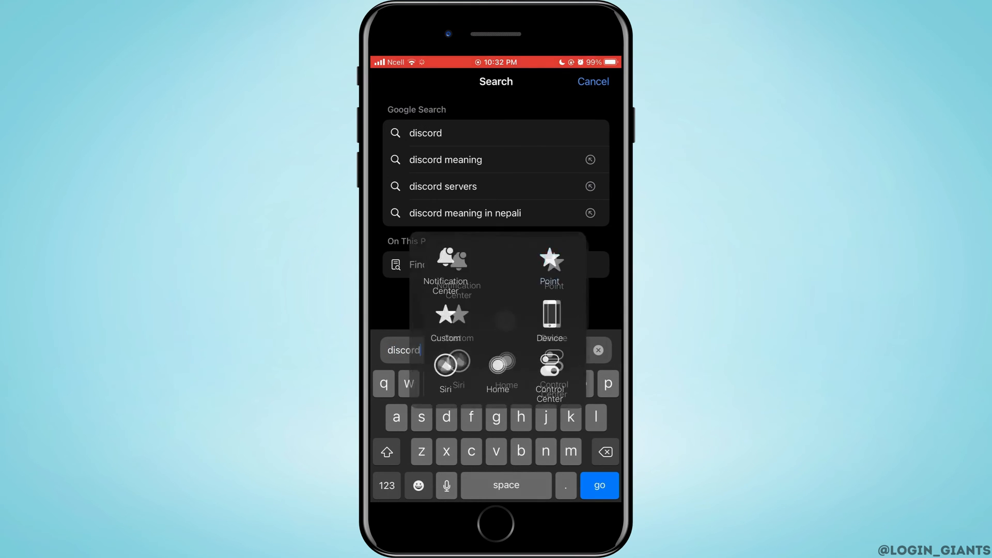
pyautogui.click(598, 485)
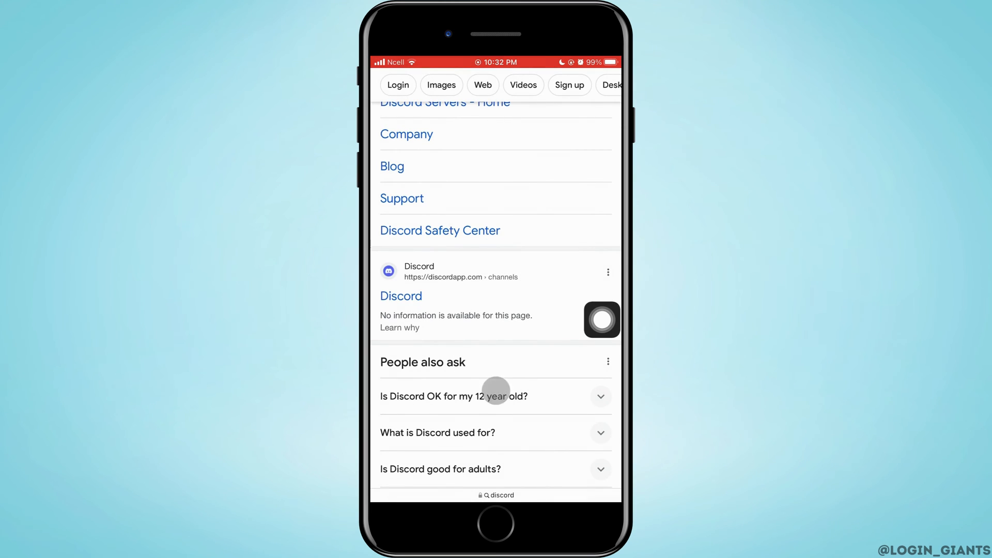
pyautogui.click(401, 296)
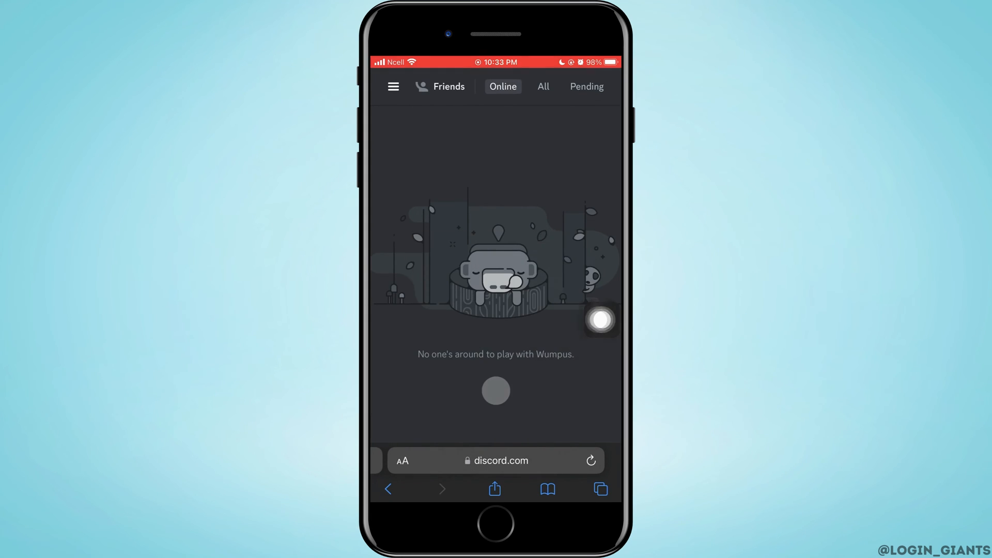
# Show the sidebar on Discord's website and open User Settings from the gear icon
pyautogui.click(393, 87)
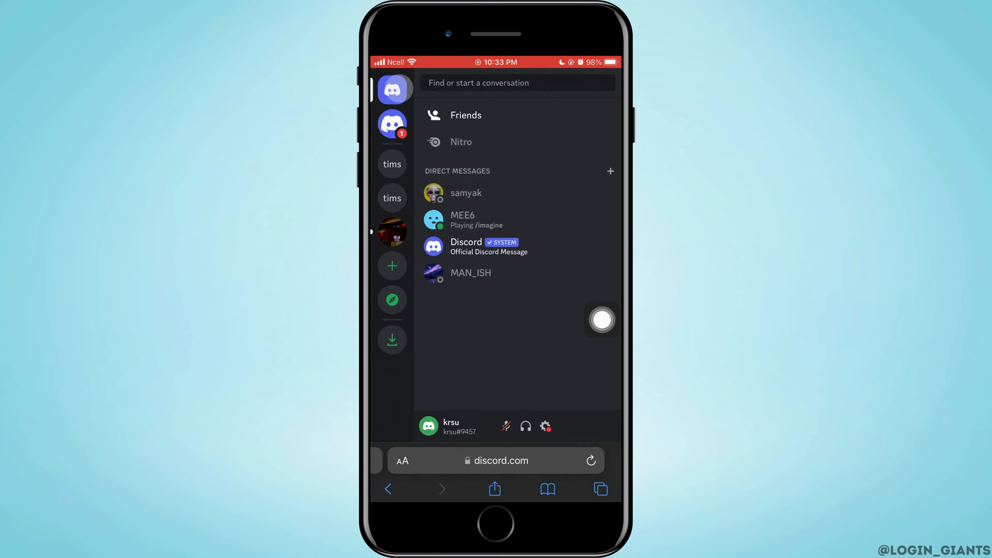
pyautogui.click(544, 425)
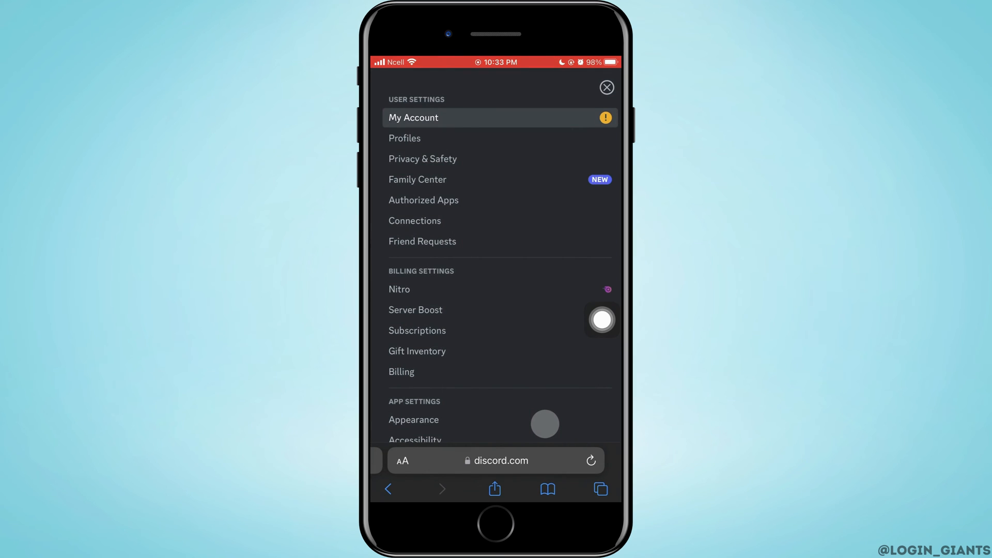
# Open Privacy & Safety on the website and scroll down toward Server Privacy Defaults
pyautogui.click(422, 159)
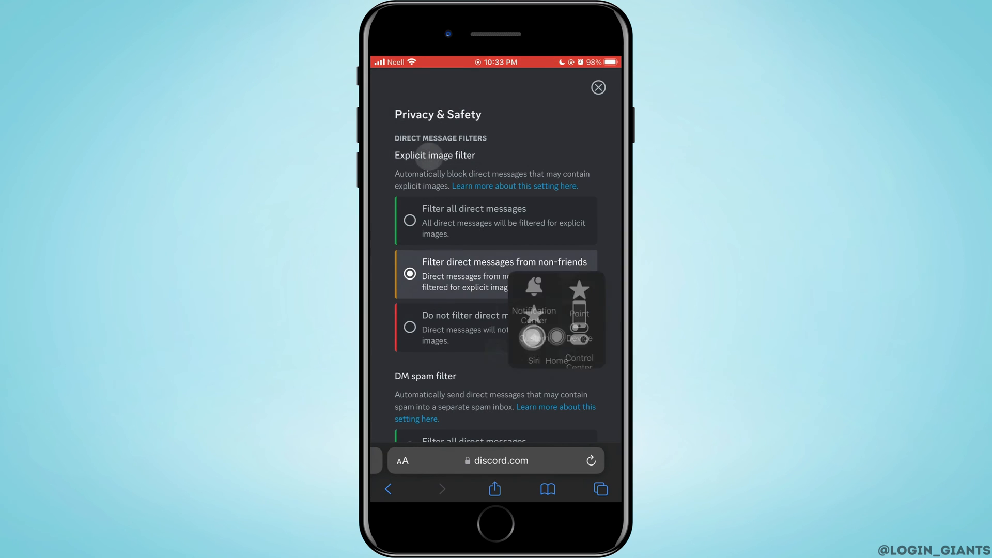
pyautogui.scroll(-3)
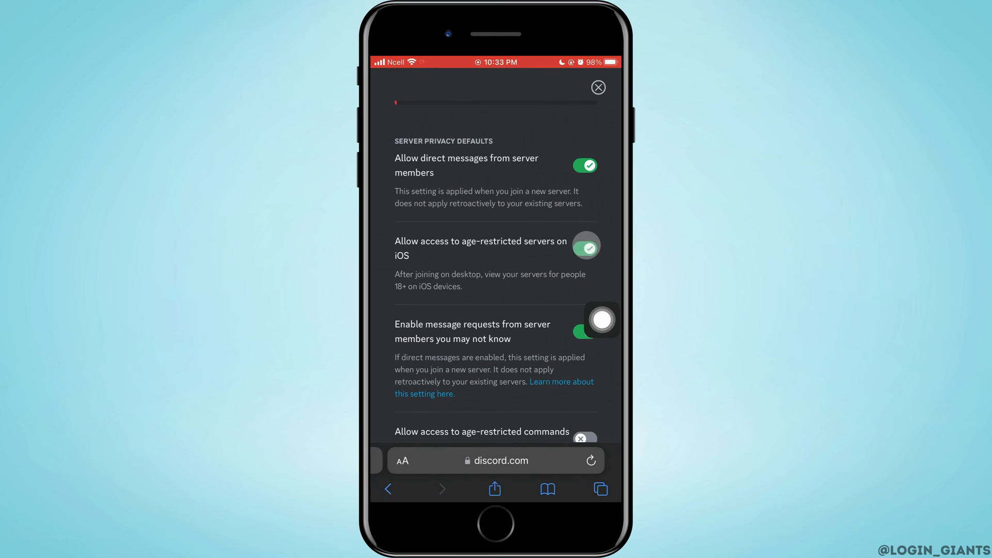
pyautogui.click(585, 246)
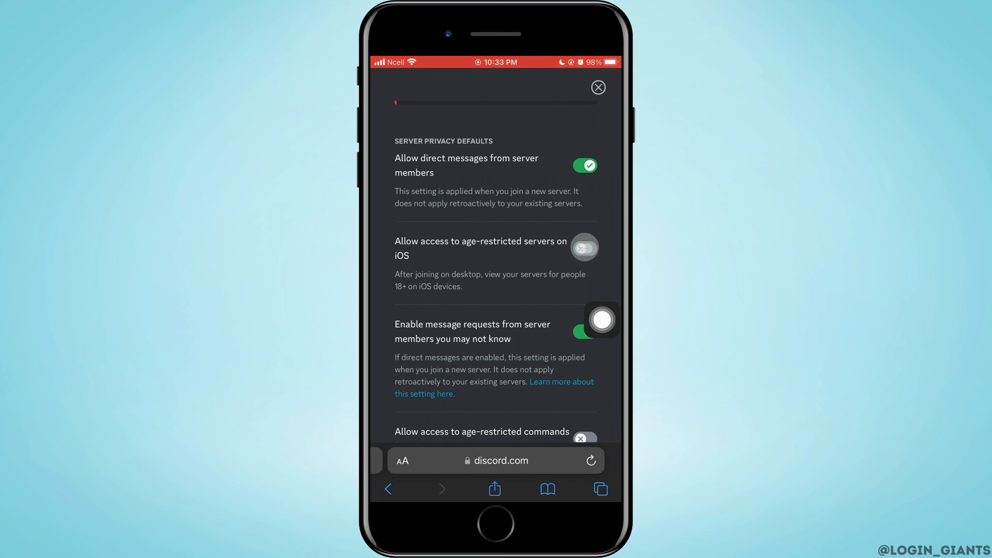
pyautogui.click(584, 248)
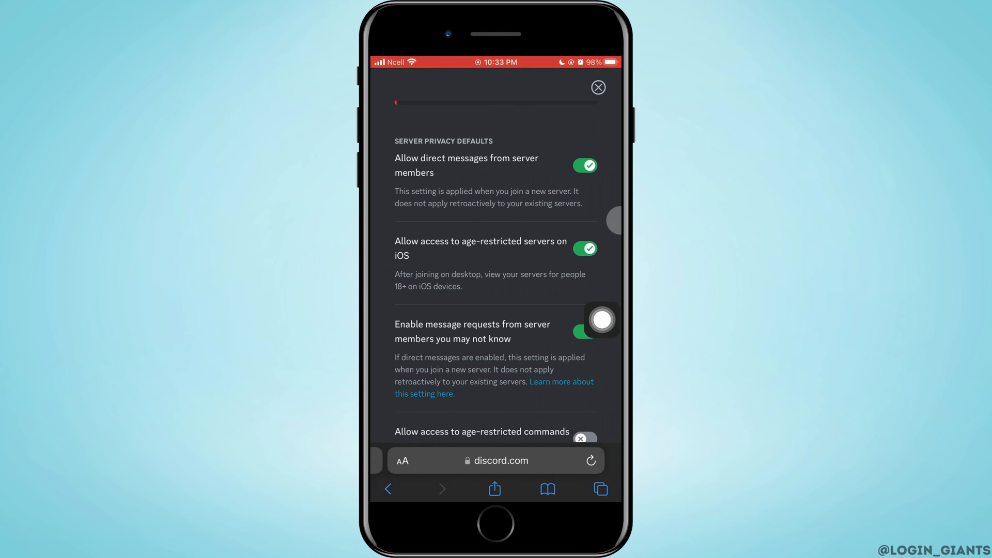